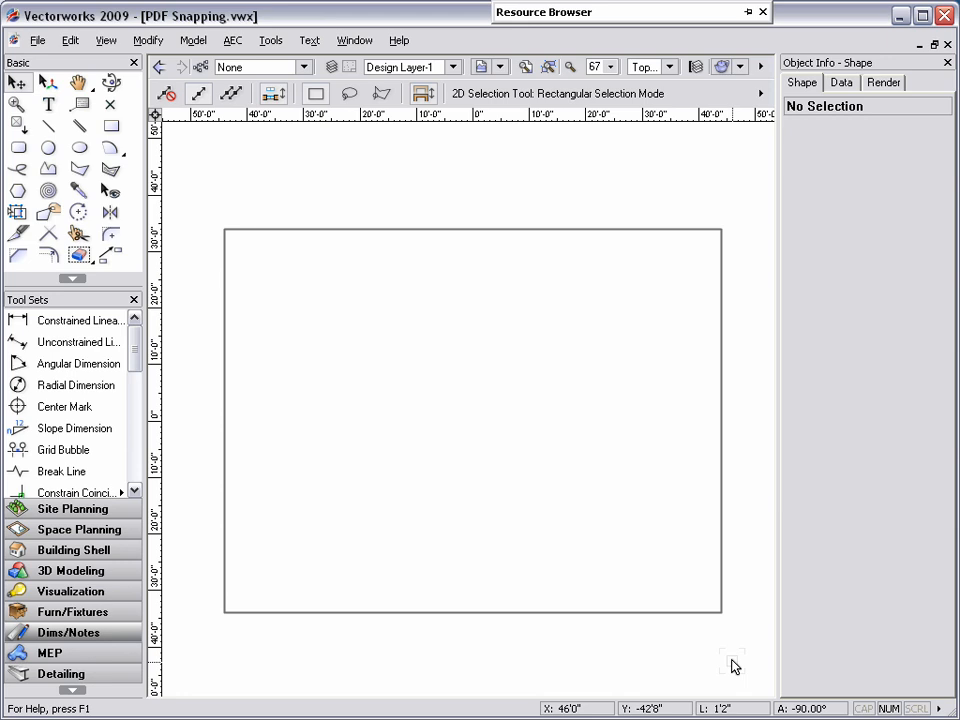
mouse_move(343, 245)
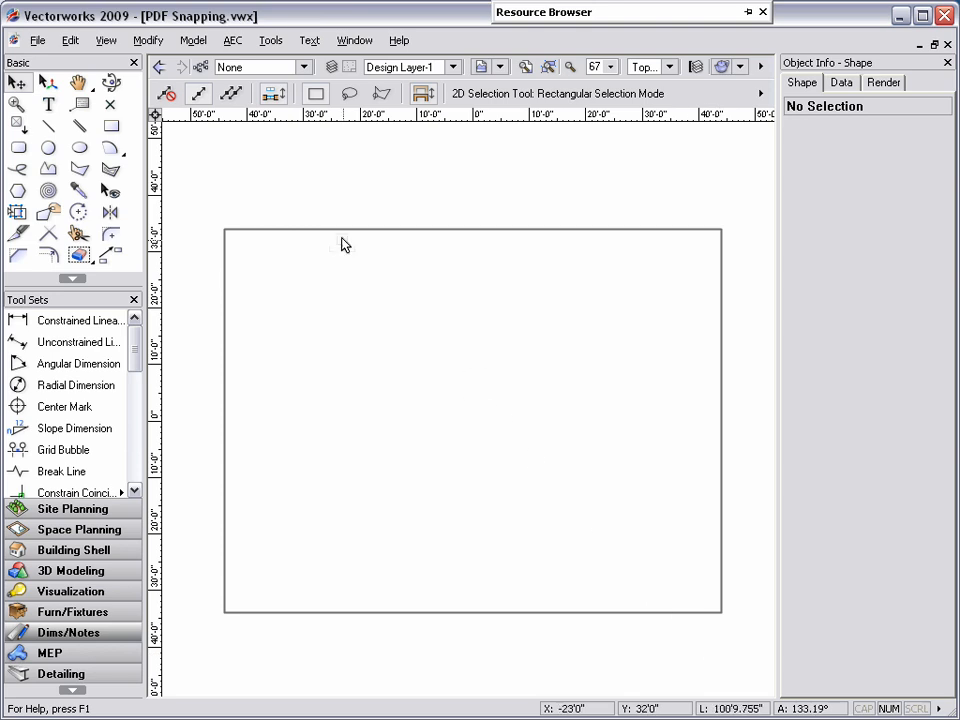
Open the File menu to start importing the PDF floor plan, page 1 only
click(37, 40)
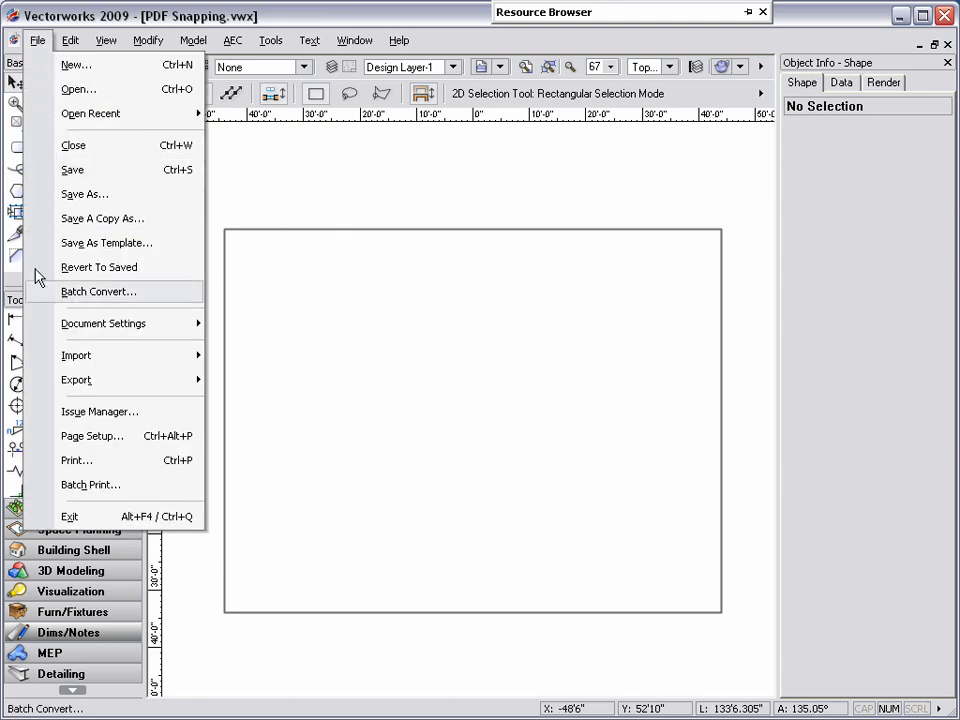
mouse_move(76, 355)
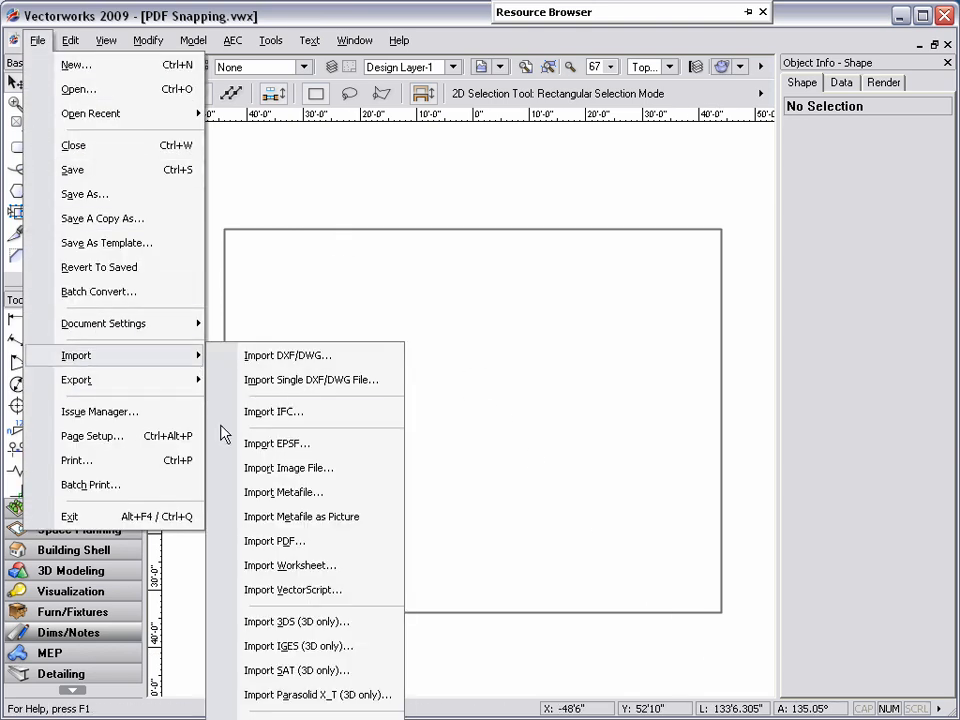
mouse_move(275, 541)
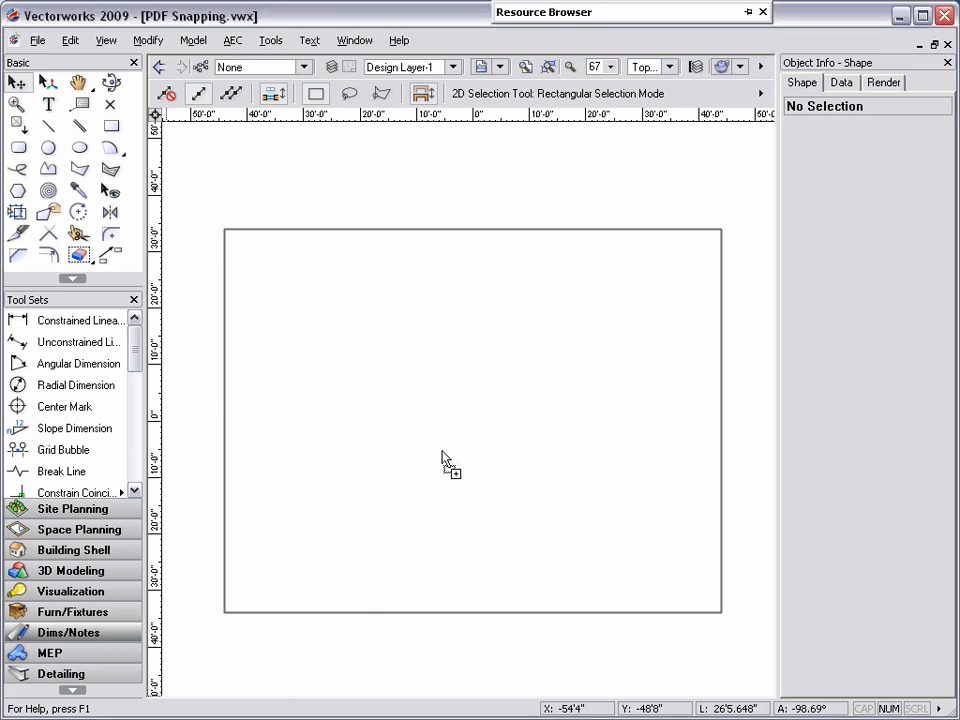
mouse_move(465, 413)
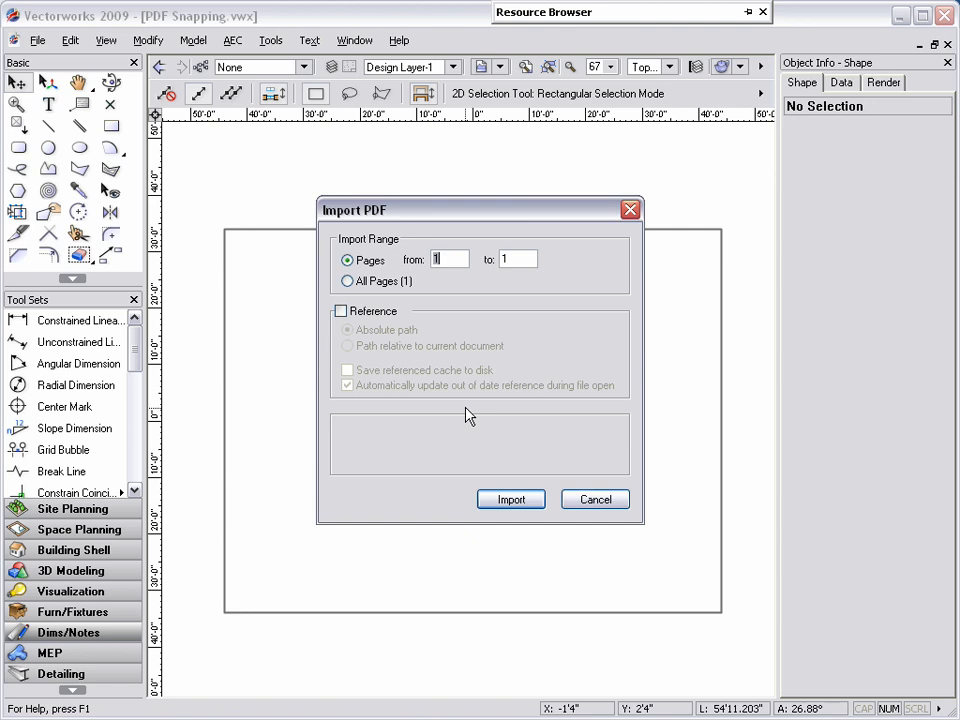
Import page 1 of the PDF as a floor plan object on Design Layer-1
click(510, 499)
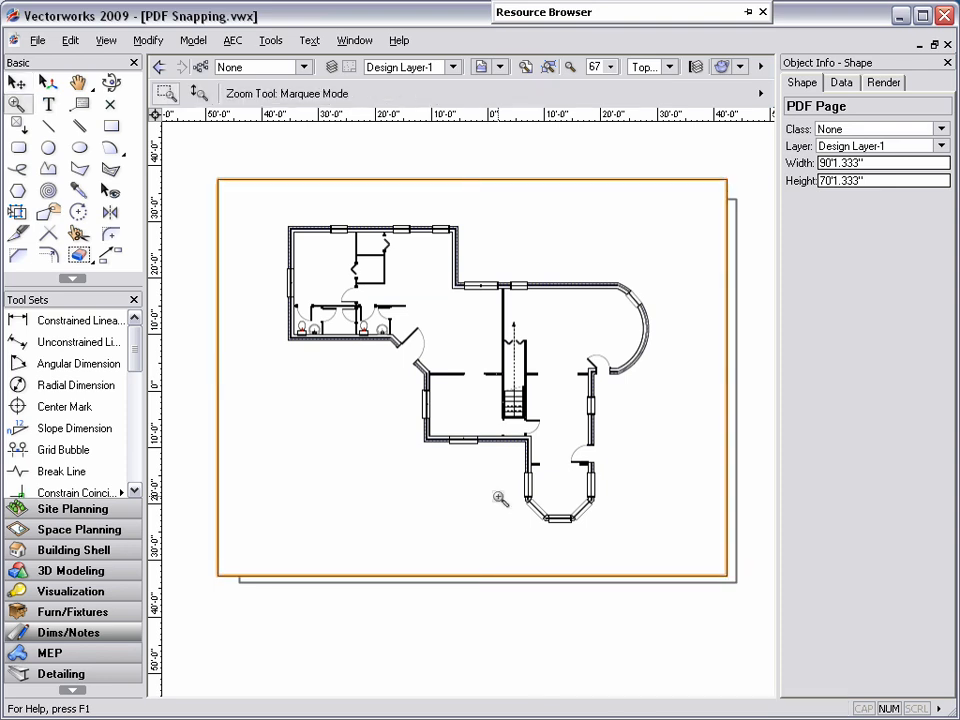
Zoom in on the upper-left rooms of the imported plan
drag(503, 498, 315, 278)
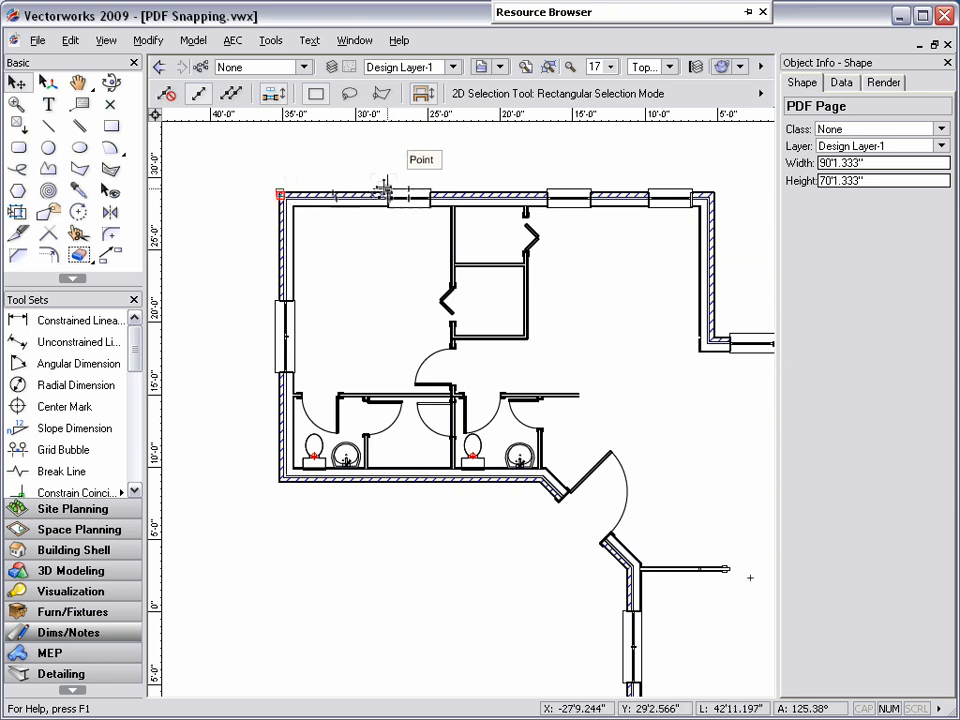
mouse_move(490, 190)
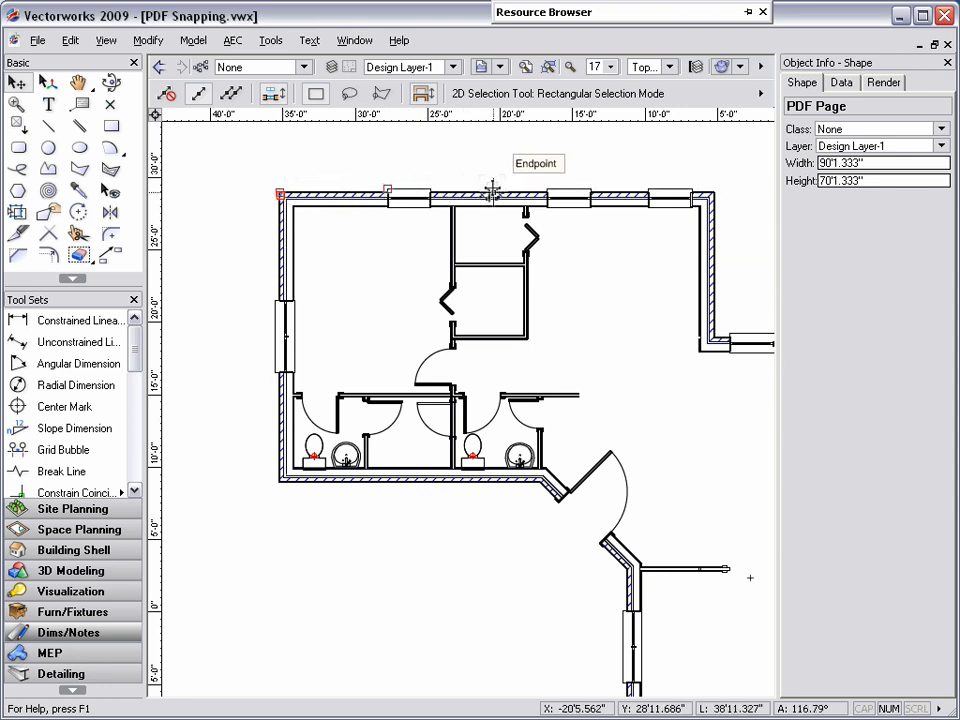
mouse_move(710, 190)
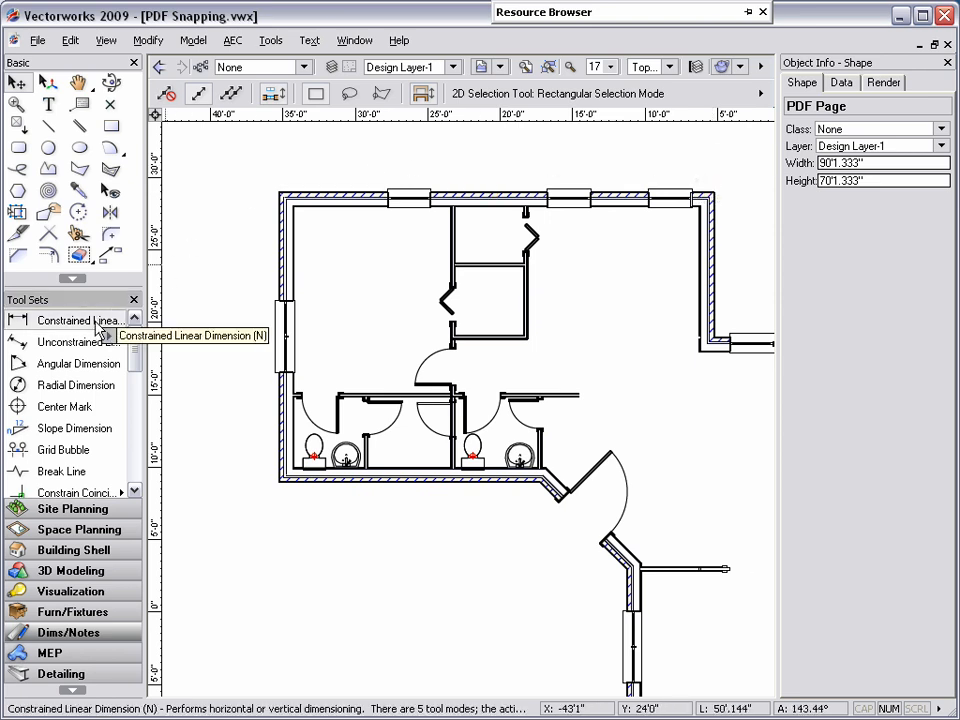
Dimension the top wall at 30'-0" and the left wall at 20'-0", snapped to corners
click(78, 320)
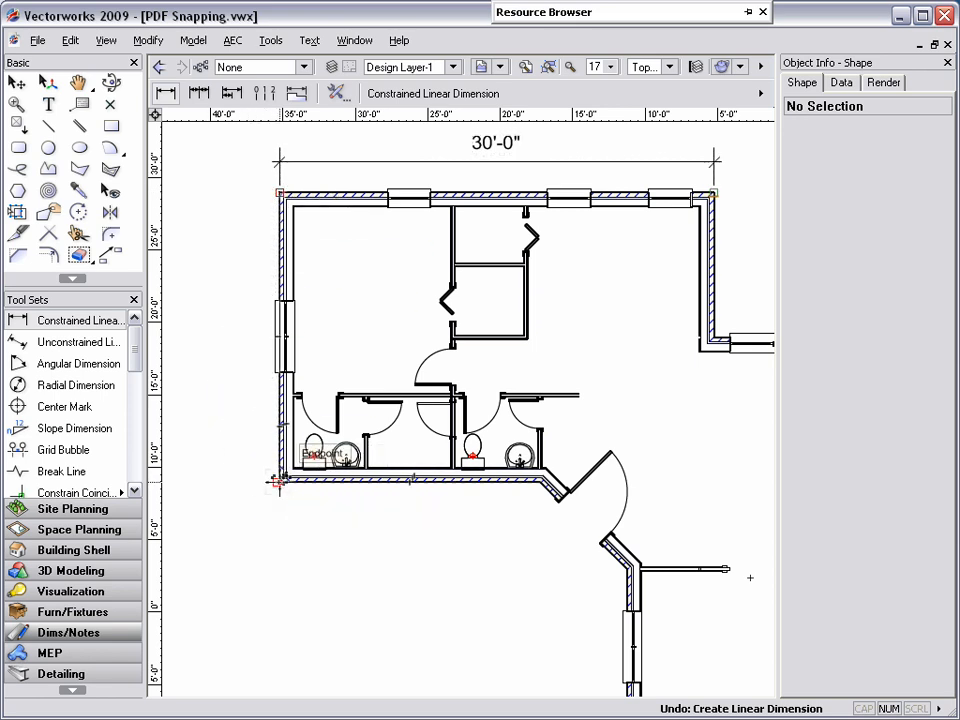
click(279, 481)
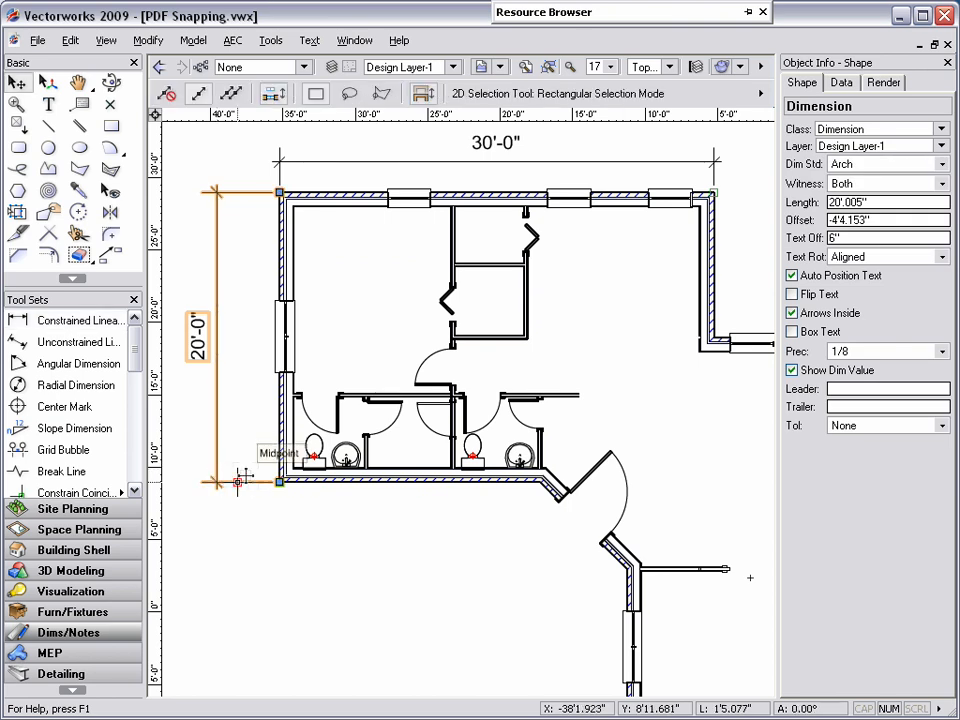
click(72, 550)
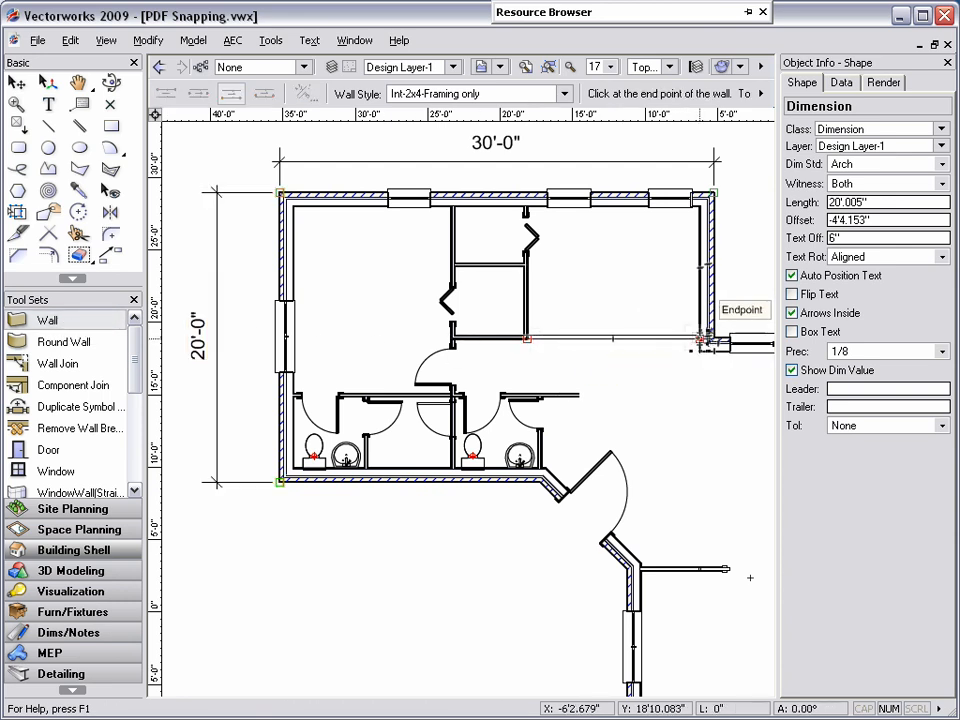
End the new interior wall at the right exterior wall
click(48, 449)
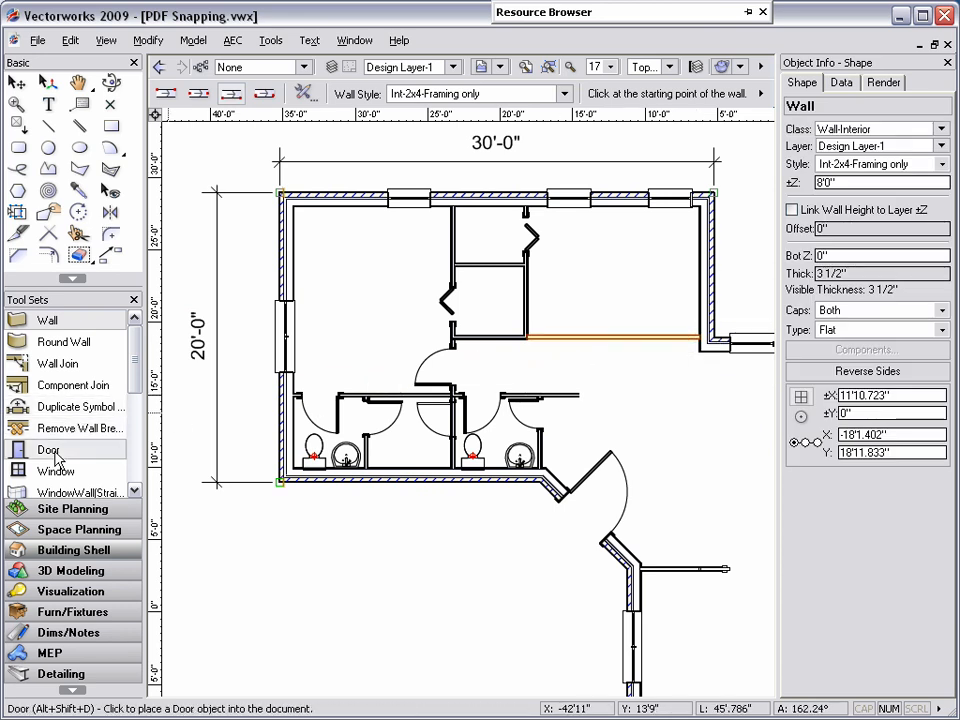
click(48, 449)
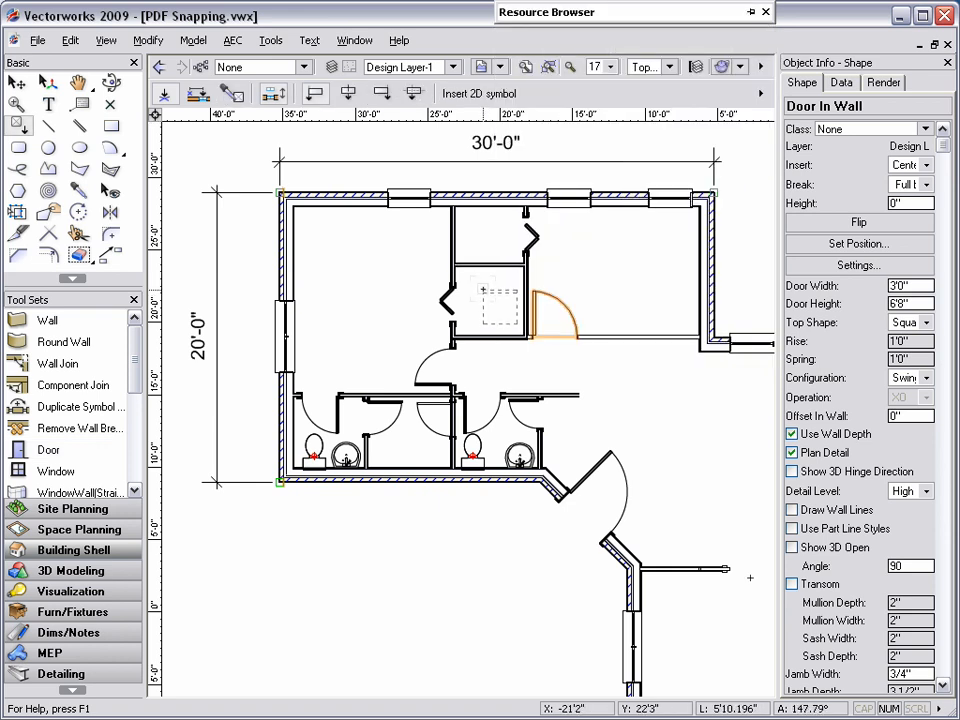
mouse_move(520, 298)
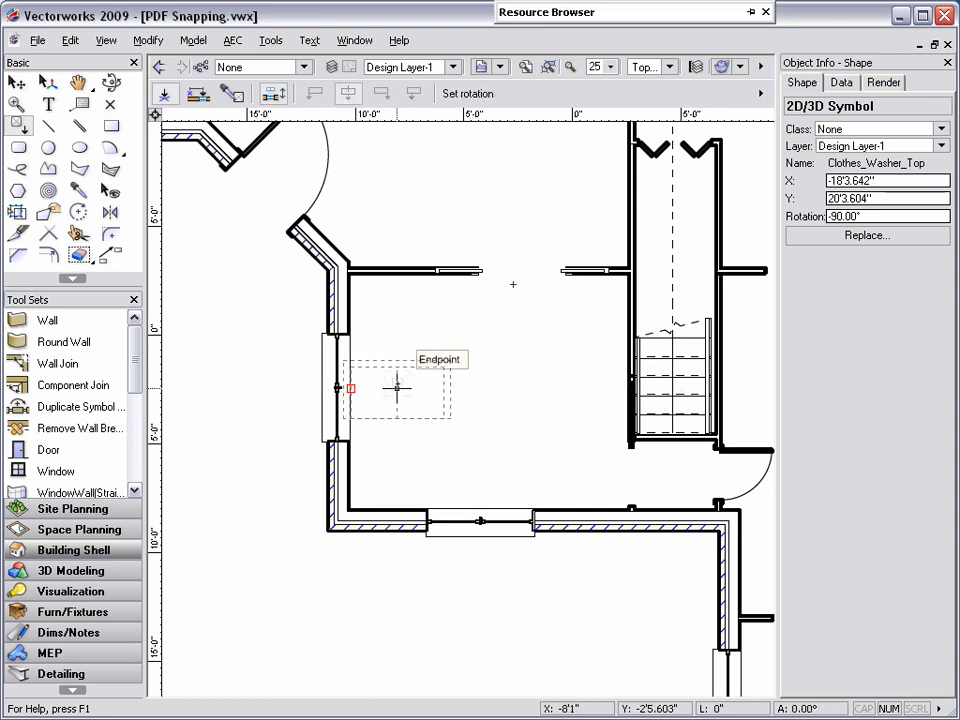
Place the Loveseat symbol, rotated 90°, against the lower room's left wall
click(398, 390)
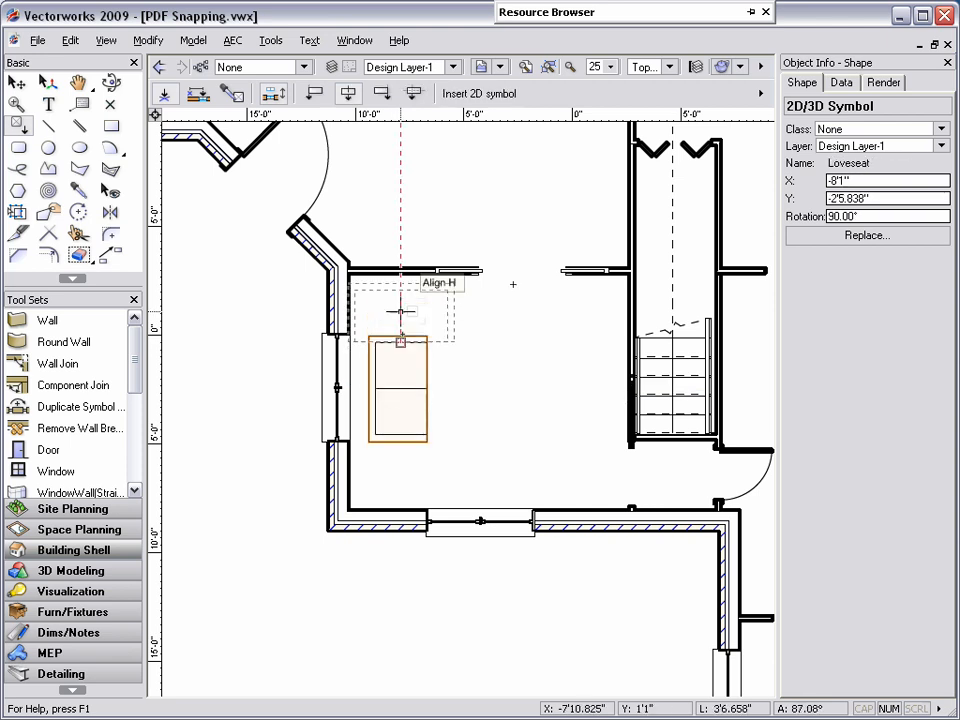